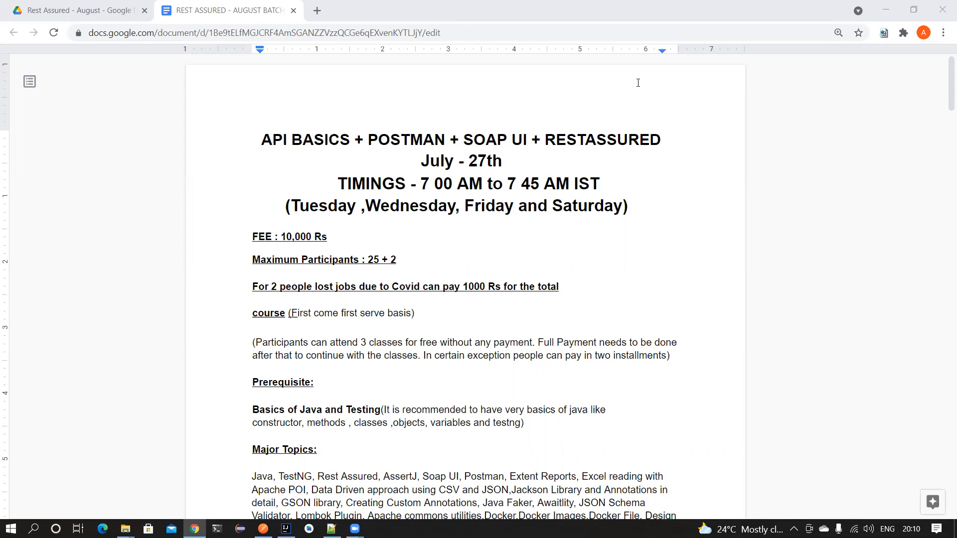
pyautogui.moveTo(292, 131)
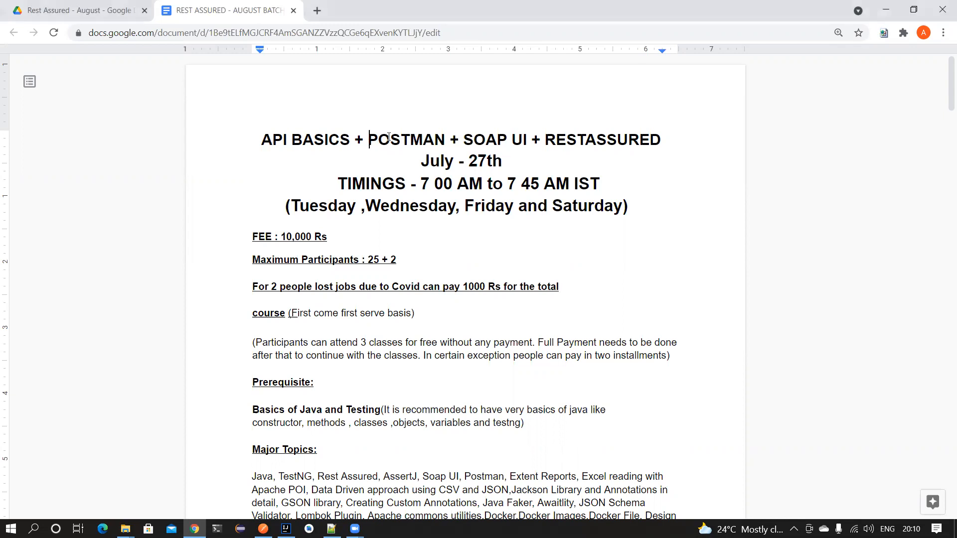
# - Pick out POSTMAN and SOAP UI in the title, then the start time and Wednesday in the timings
pyautogui.doubleClick(406, 140)
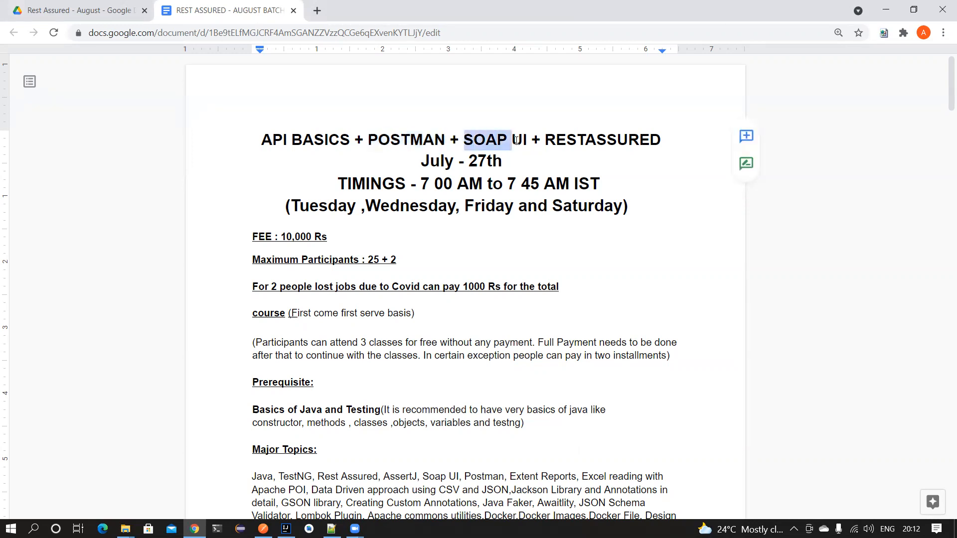
pyautogui.moveTo(486, 140); pyautogui.dragTo(529, 140)
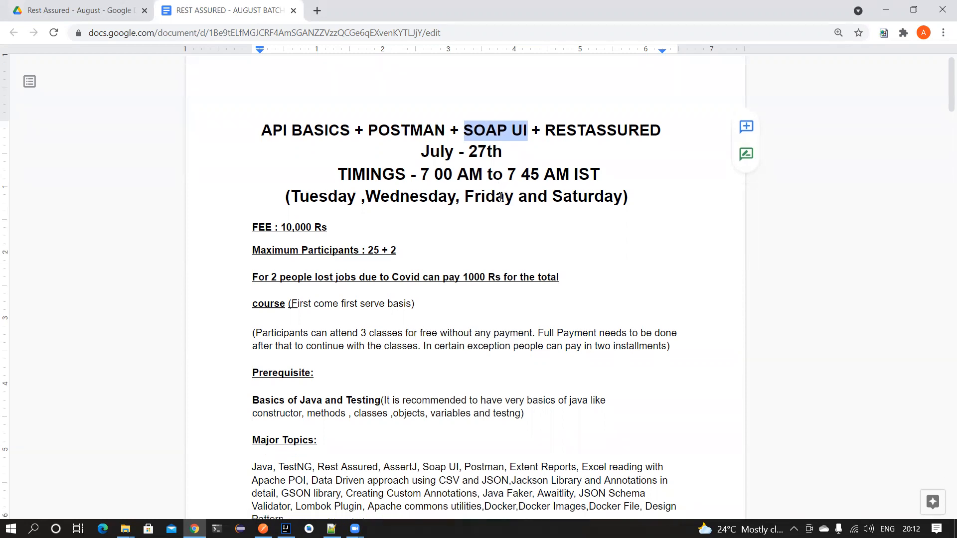
pyautogui.scroll(3)
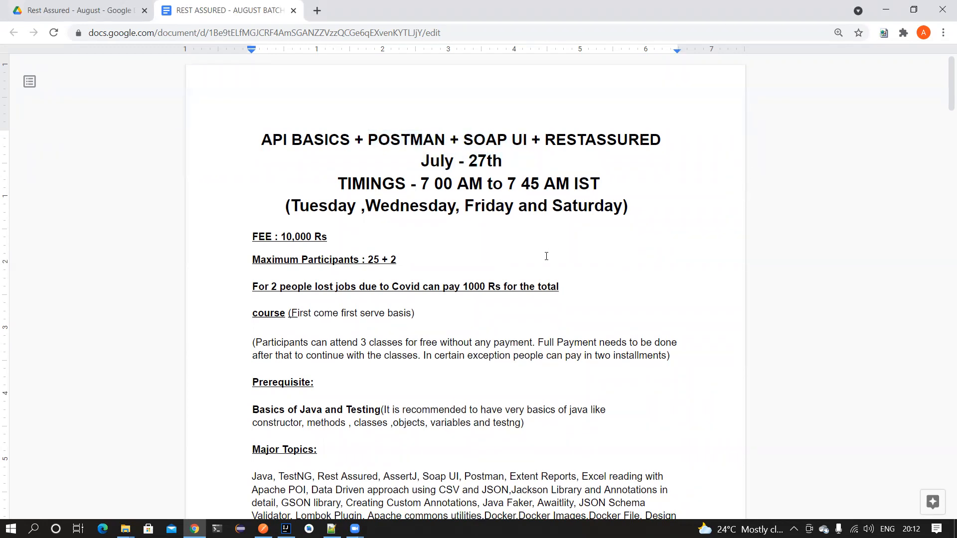
pyautogui.moveTo(414, 181)
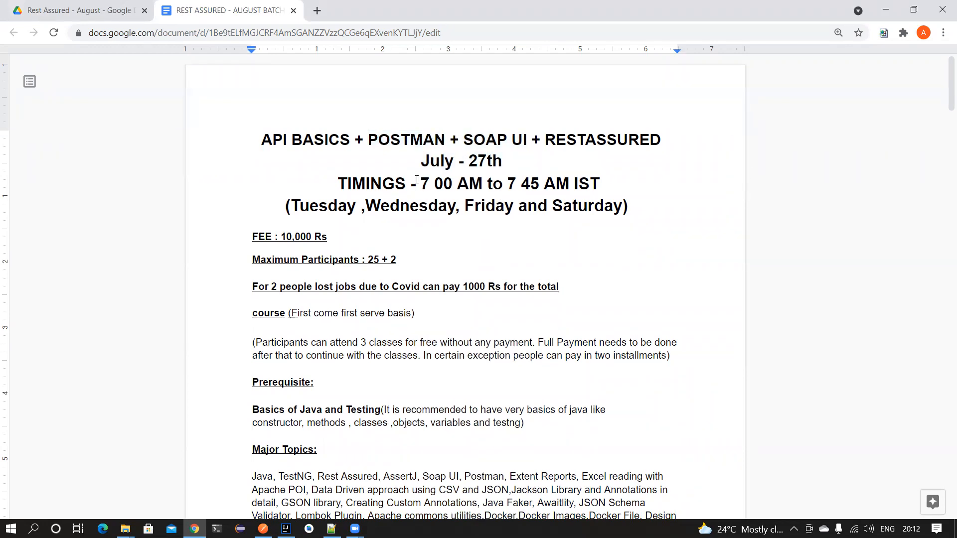
pyautogui.moveTo(417, 184); pyautogui.dragTo(465, 183)
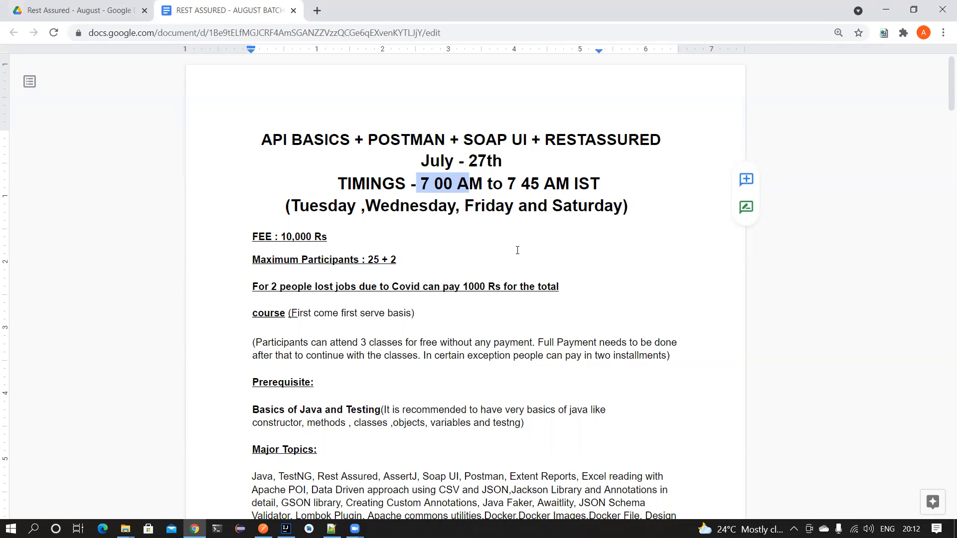
pyautogui.moveTo(415, 210)
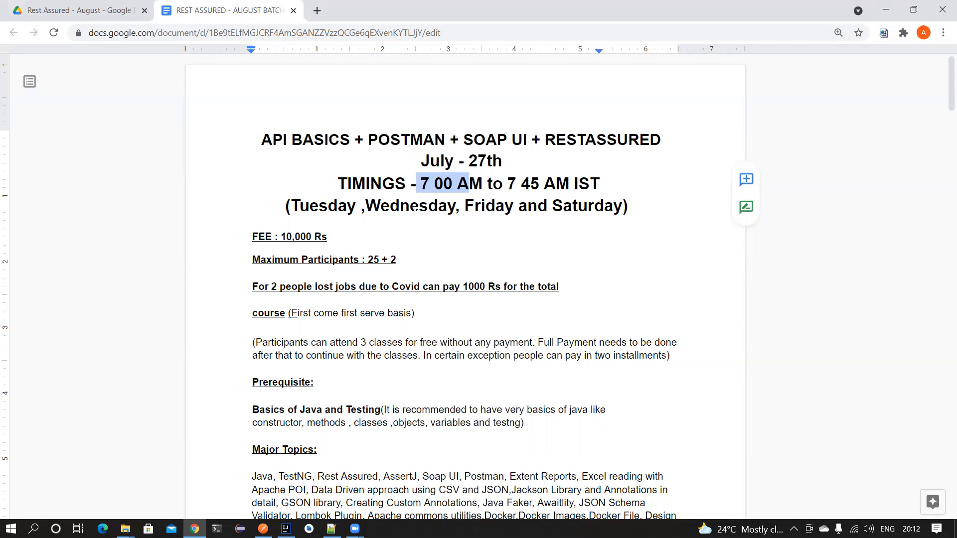
pyautogui.doubleClick(409, 205)
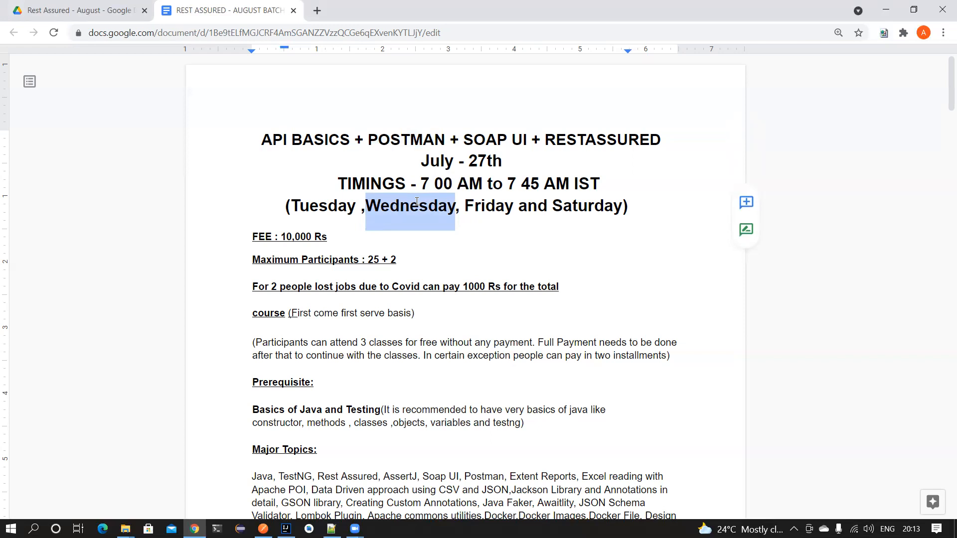
# - Highlight the Covid job-loss discount line and move down to the Major Topics section
pyautogui.scroll(-3)
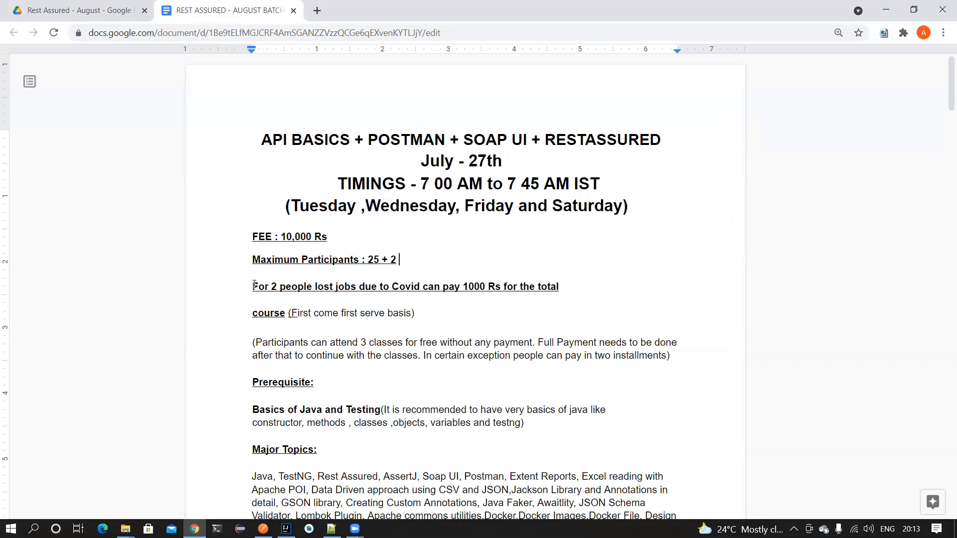
pyautogui.moveTo(253, 286); pyautogui.dragTo(556, 286)
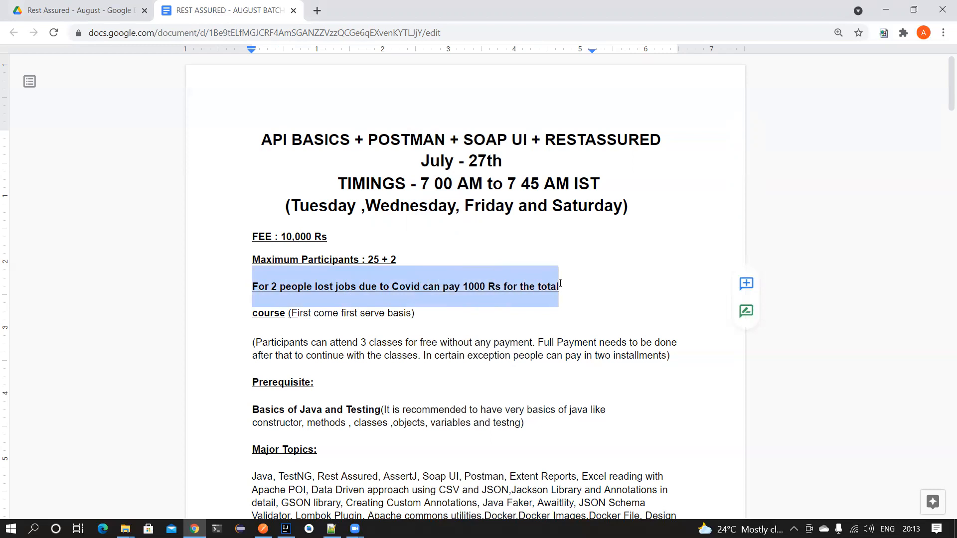
pyautogui.moveTo(600, 287)
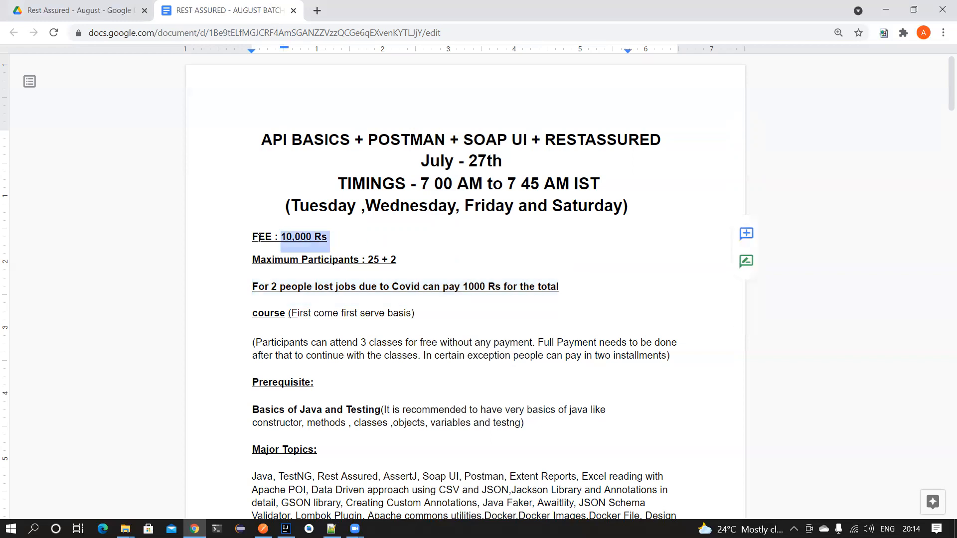
pyautogui.scroll(-3)
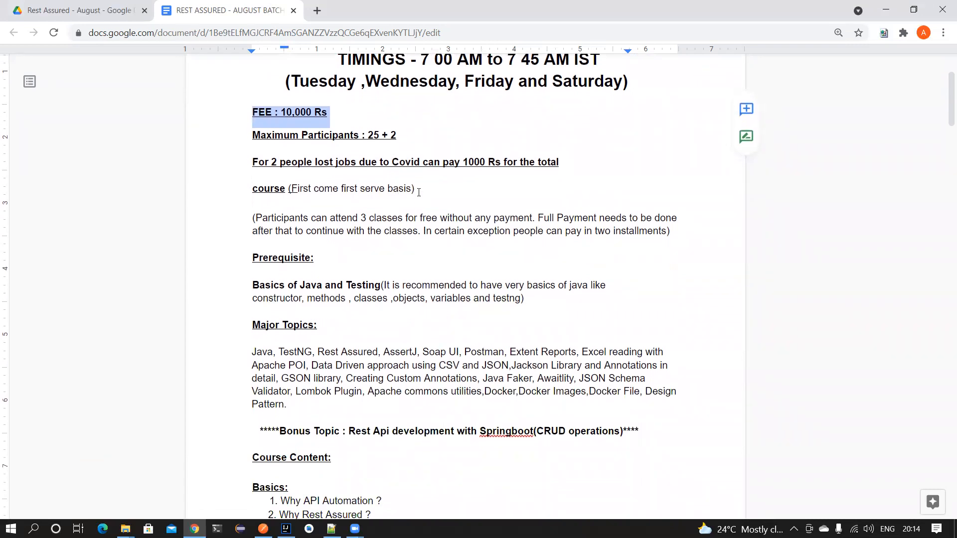
pyautogui.scroll(3)
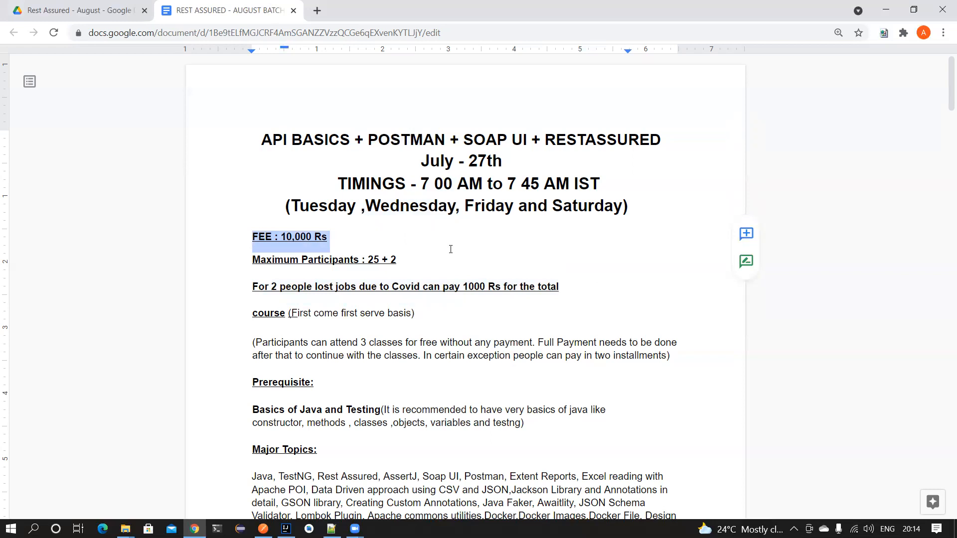
pyautogui.scroll(-3)
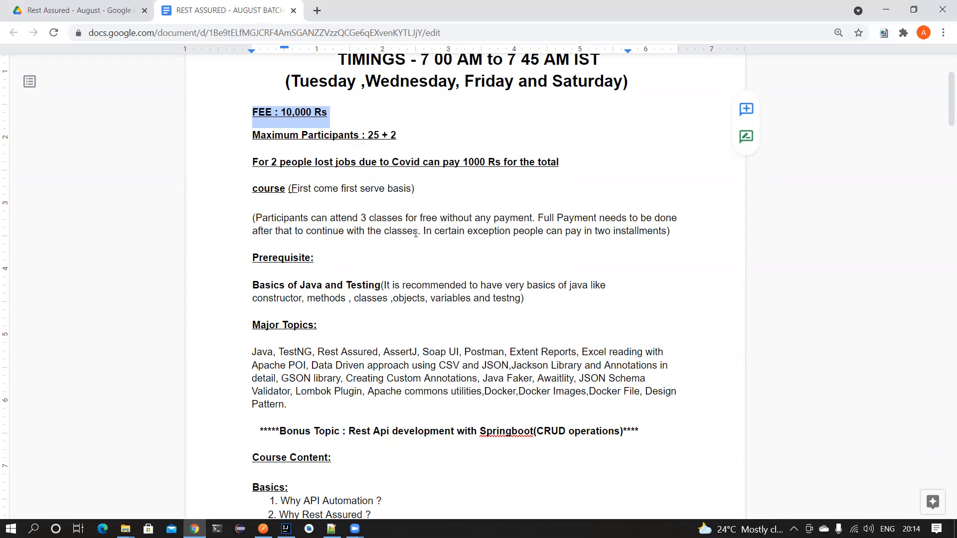
pyautogui.scroll(-3)
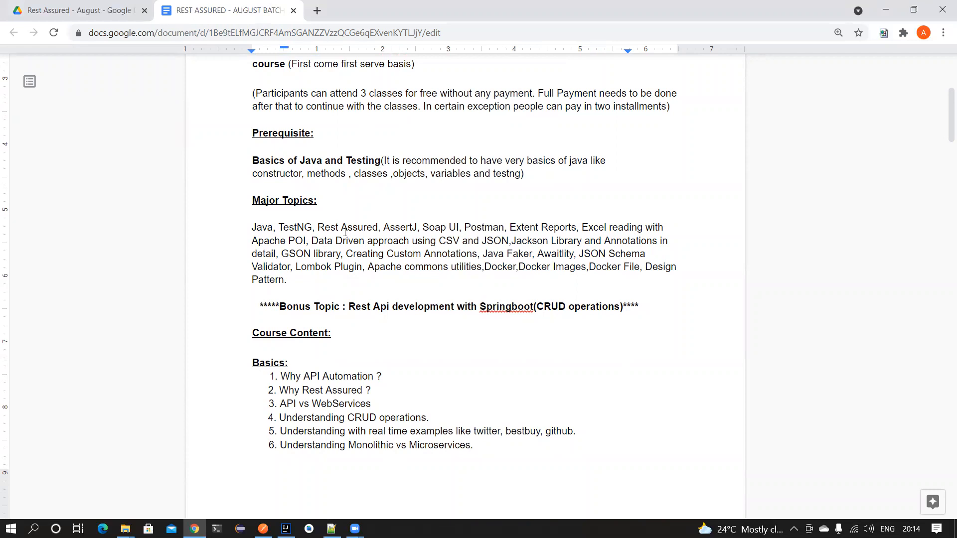
pyautogui.moveTo(455, 224)
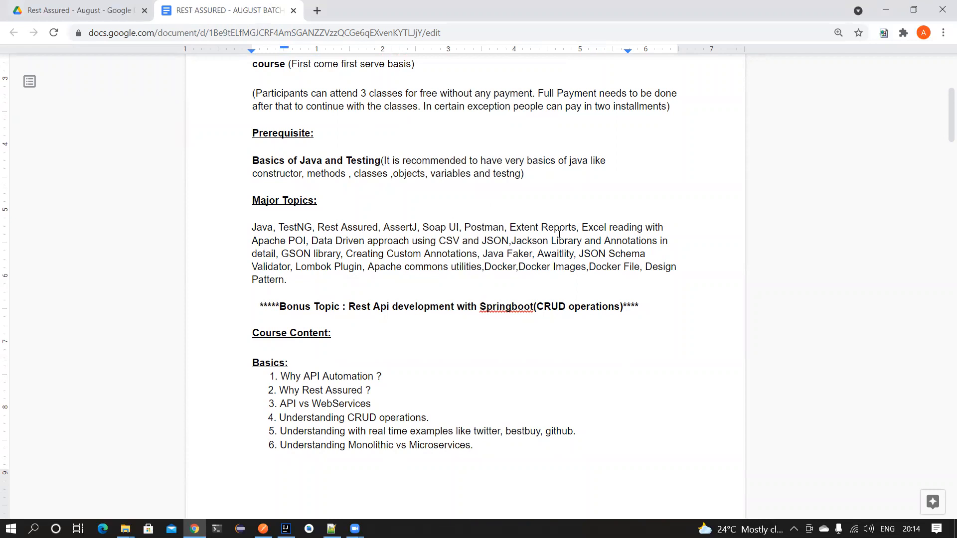
pyautogui.moveTo(560, 234)
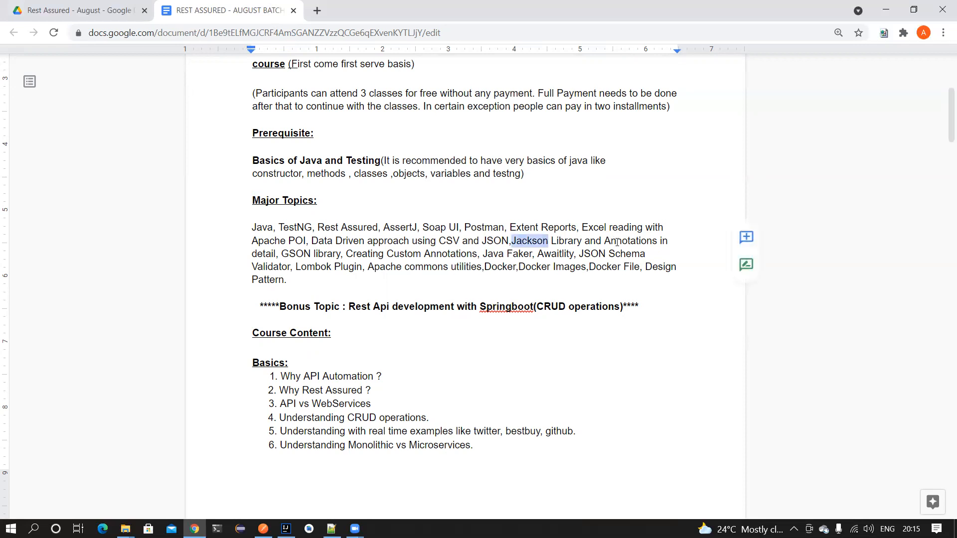
# - Highlight Jackson, Awaitlity, JSON Schema Validator through Apache commons utilities and further Major Topics items
pyautogui.doubleClick(629, 240)
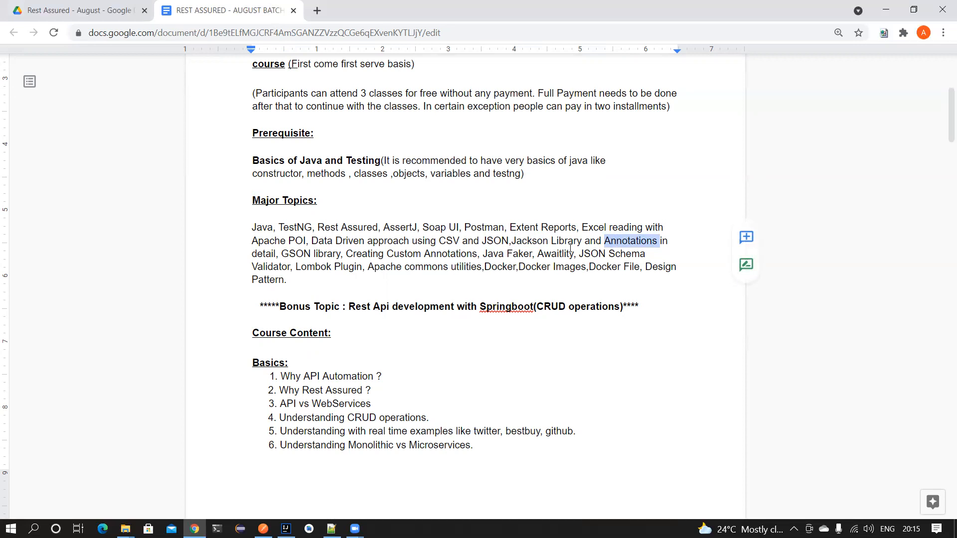
pyautogui.moveTo(354, 253)
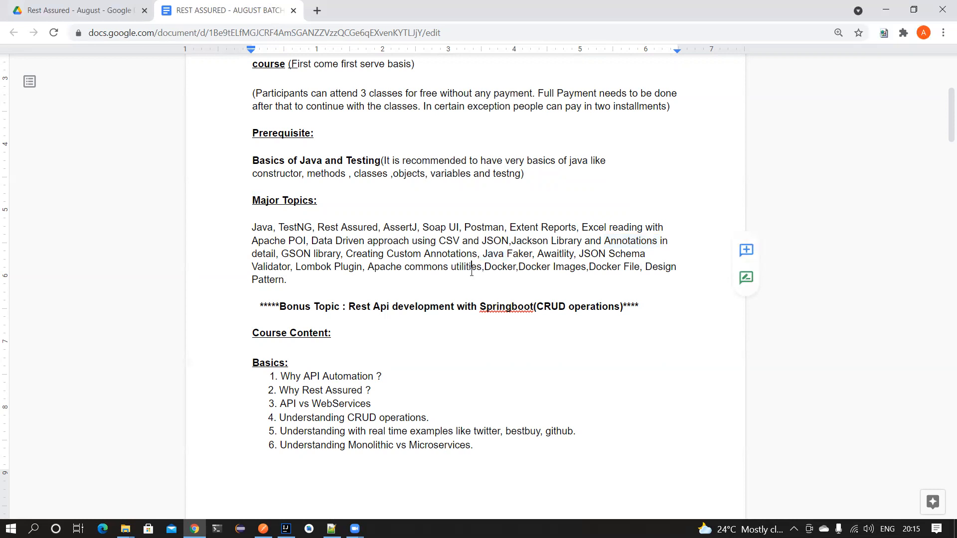
pyautogui.doubleClick(520, 254)
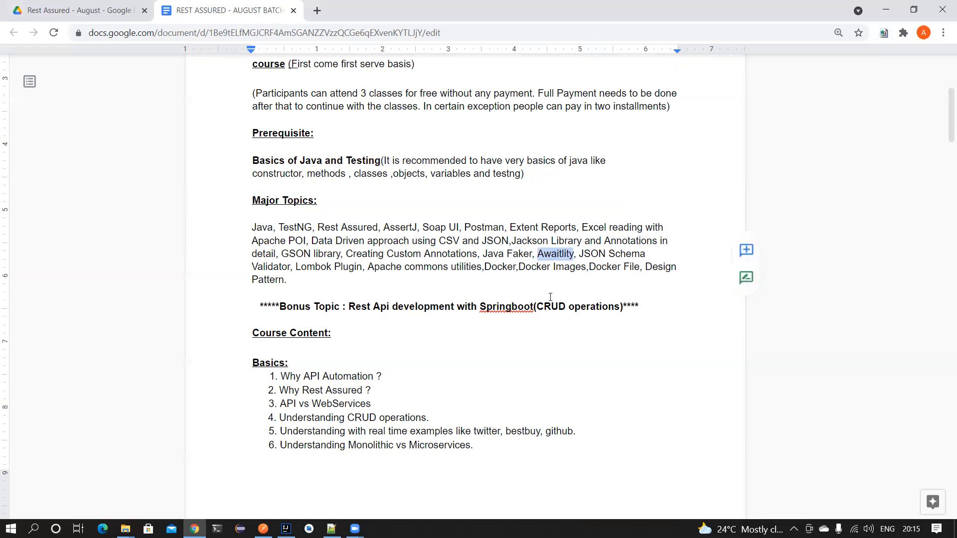
pyautogui.moveTo(577, 253); pyautogui.dragTo(497, 267)
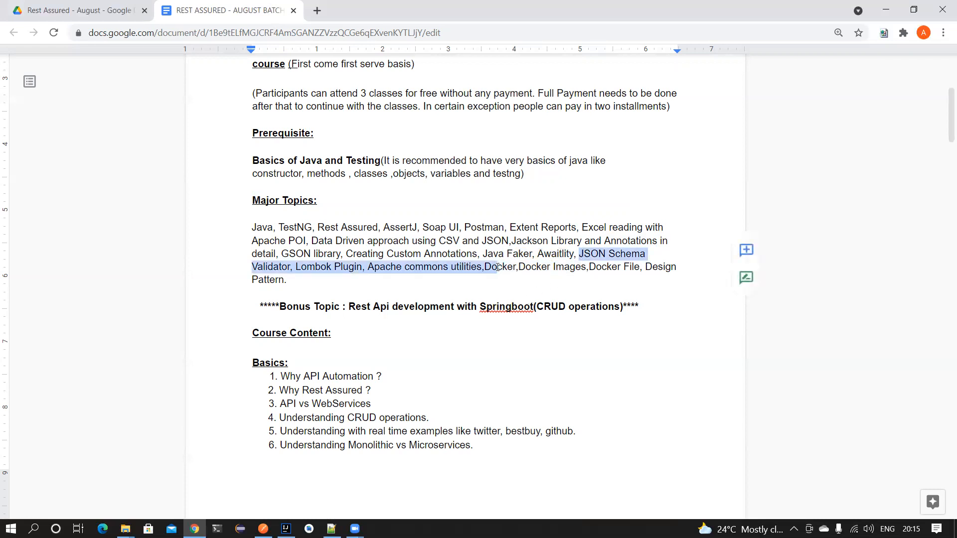
pyautogui.click(290, 280)
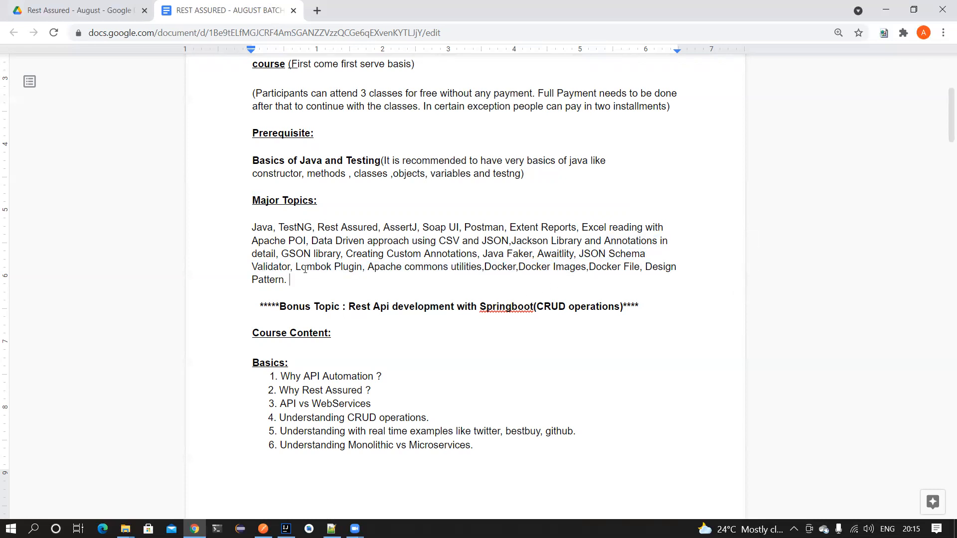
pyautogui.doubleClick(314, 267)
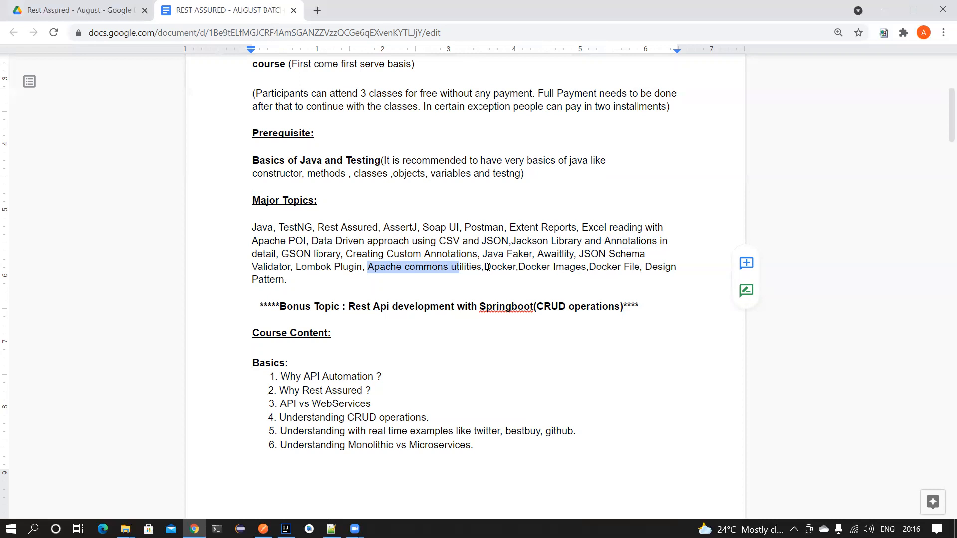
pyautogui.doubleClick(496, 267)
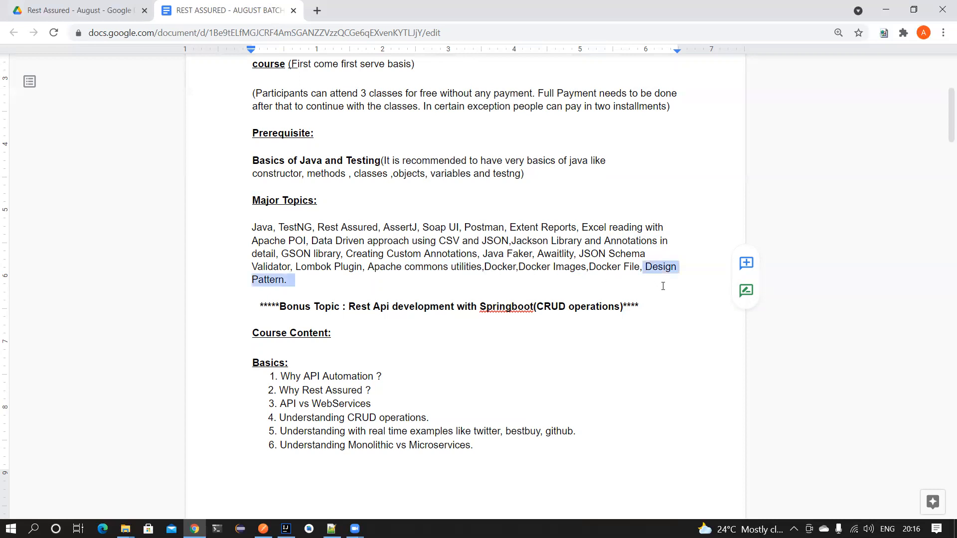
pyautogui.click(662, 286)
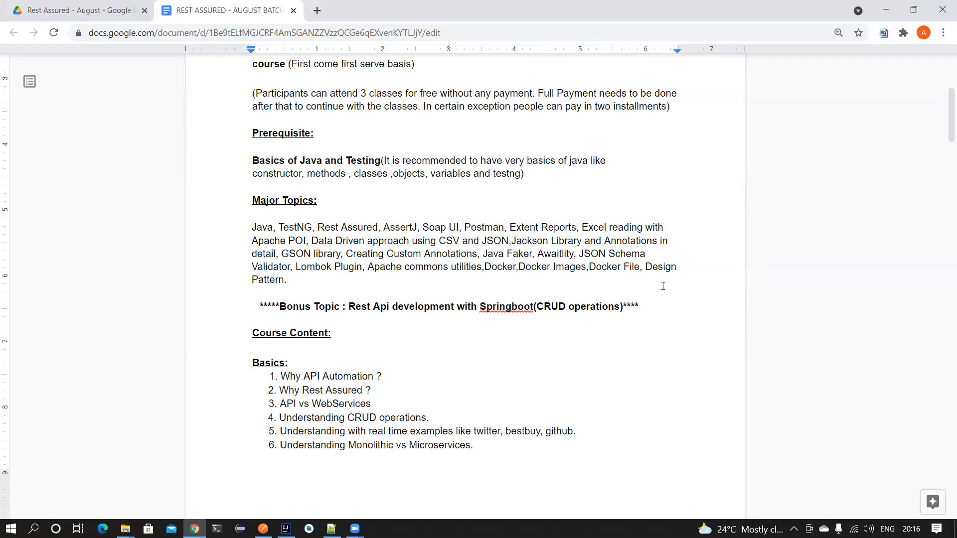
# - Bring the Bonus Topic line about Rest Api development with Springboot into view
pyautogui.scroll(-3)
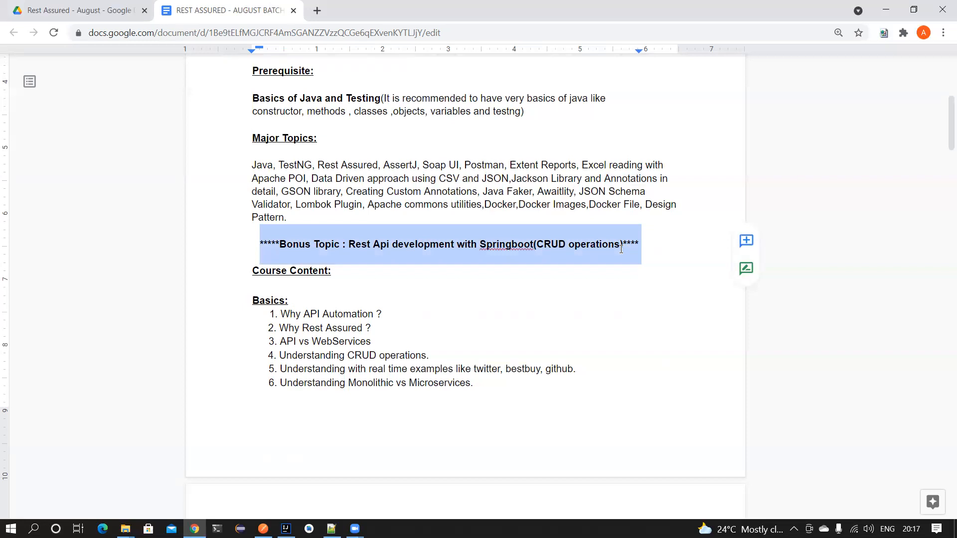
# - Scroll through Basics, Postman/SOAP UI and Rest Assured & TestNG lists down to Framework Creation
pyautogui.scroll(-3)
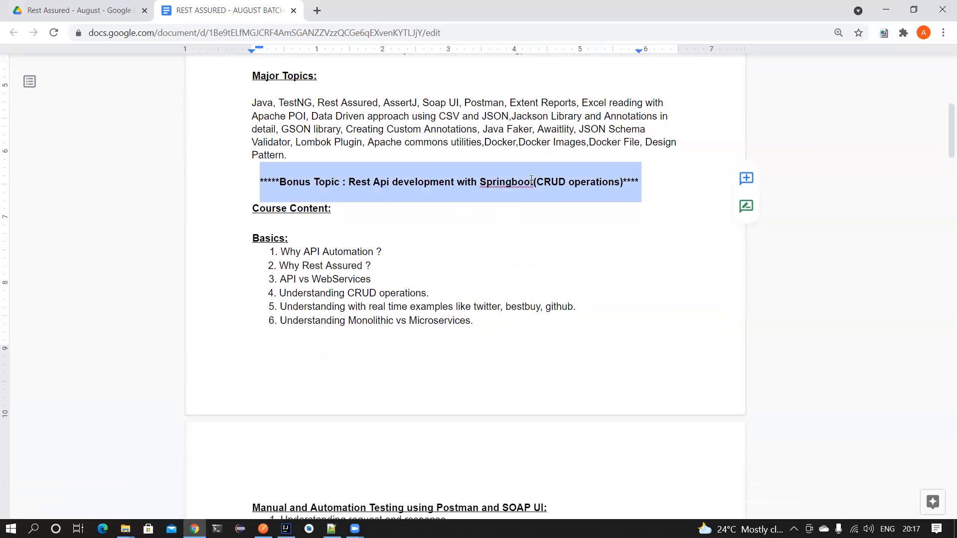
pyautogui.scroll(-3)
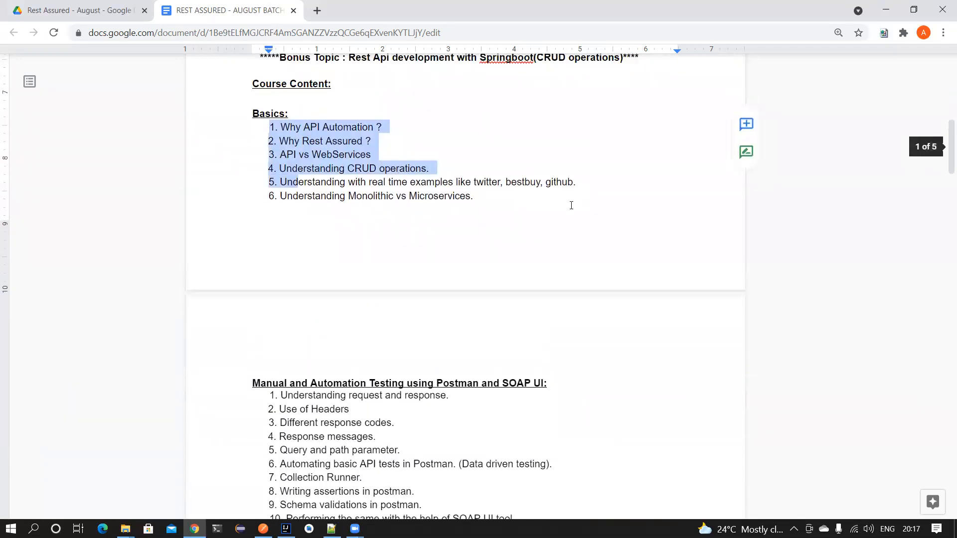
pyautogui.moveTo(397, 207)
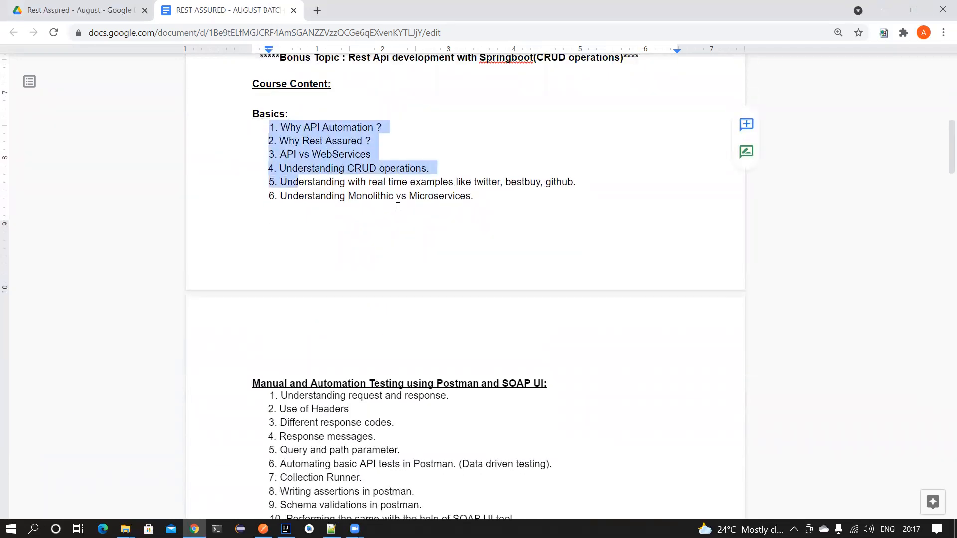
pyautogui.scroll(-3)
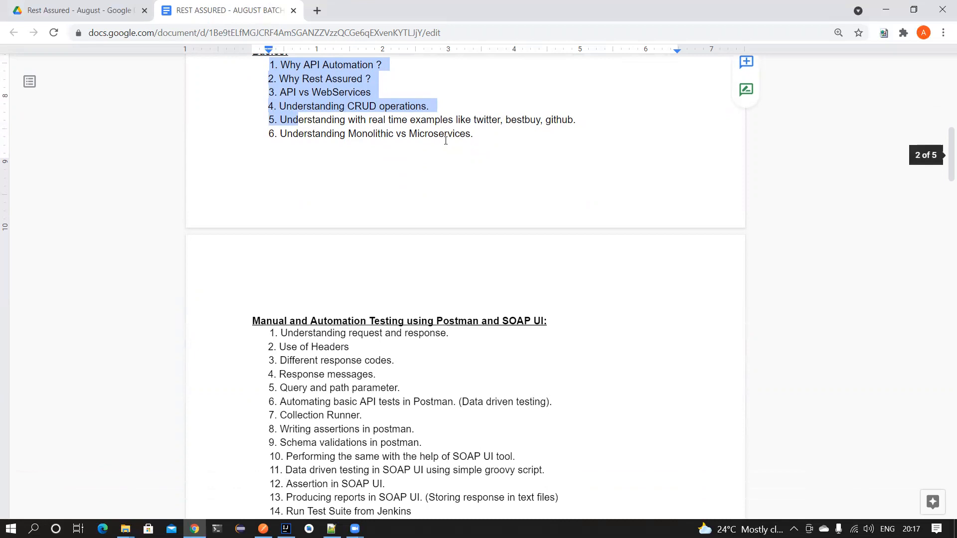
pyautogui.scroll(-3)
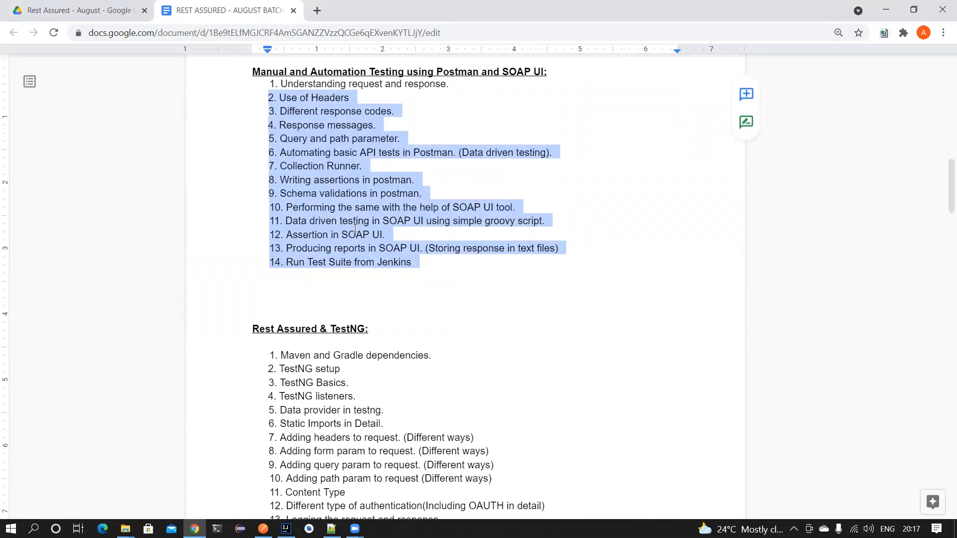
pyautogui.scroll(-3)
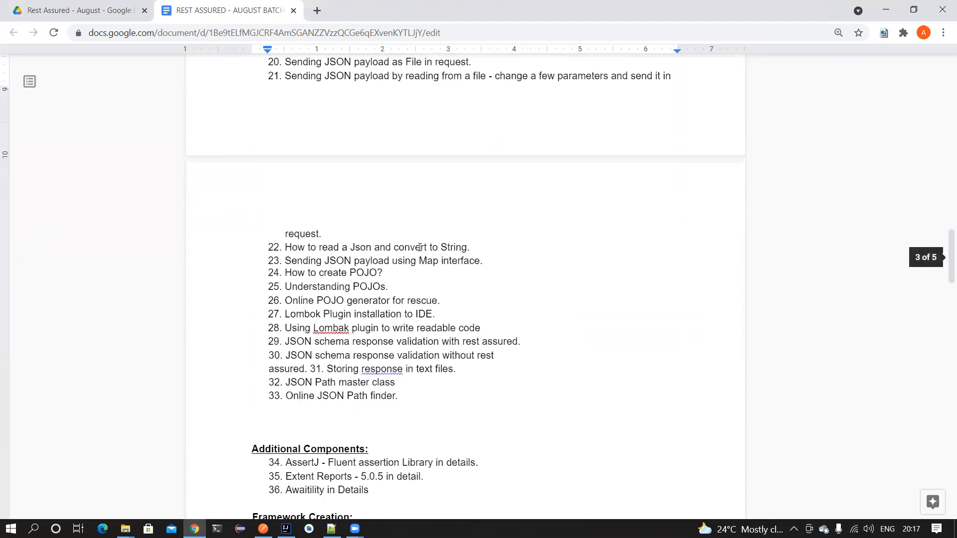
pyautogui.scroll(-3)
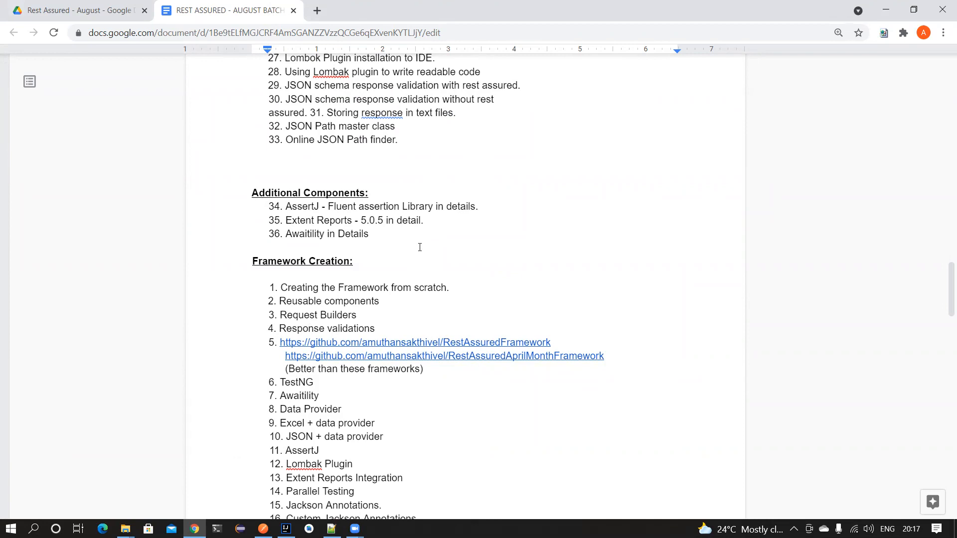
# - Single out the Data Provider framework topic, then scroll down to the Docker heading
pyautogui.scroll(-3)
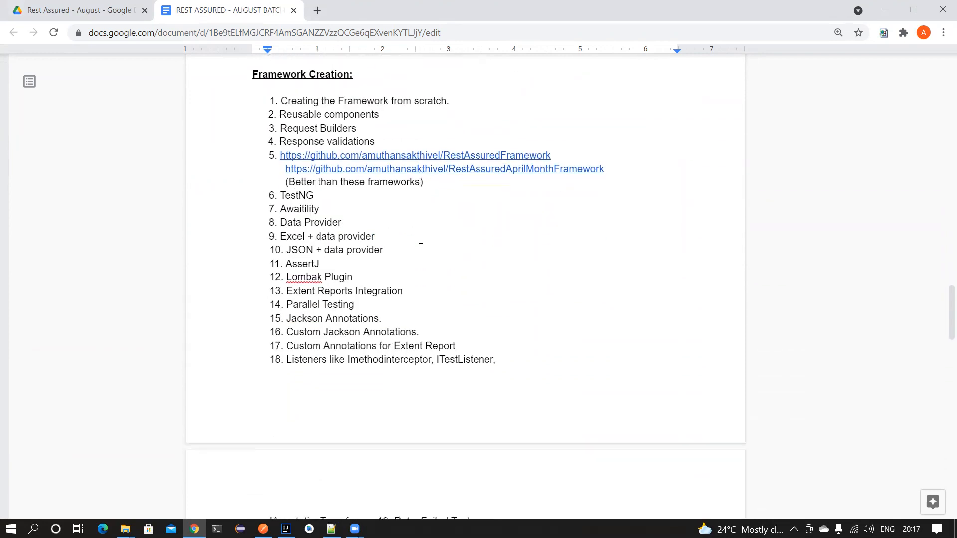
pyautogui.scroll(3)
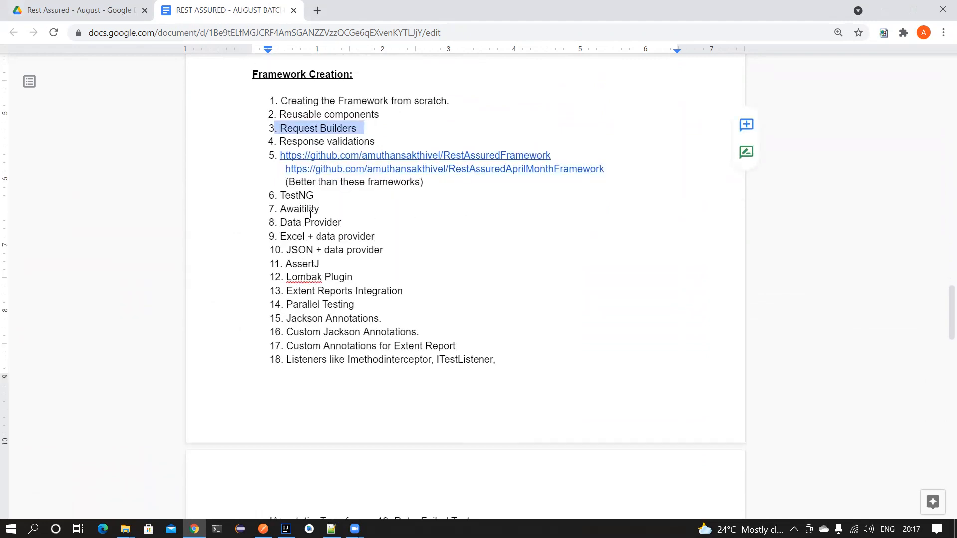
pyautogui.doubleClick(309, 222)
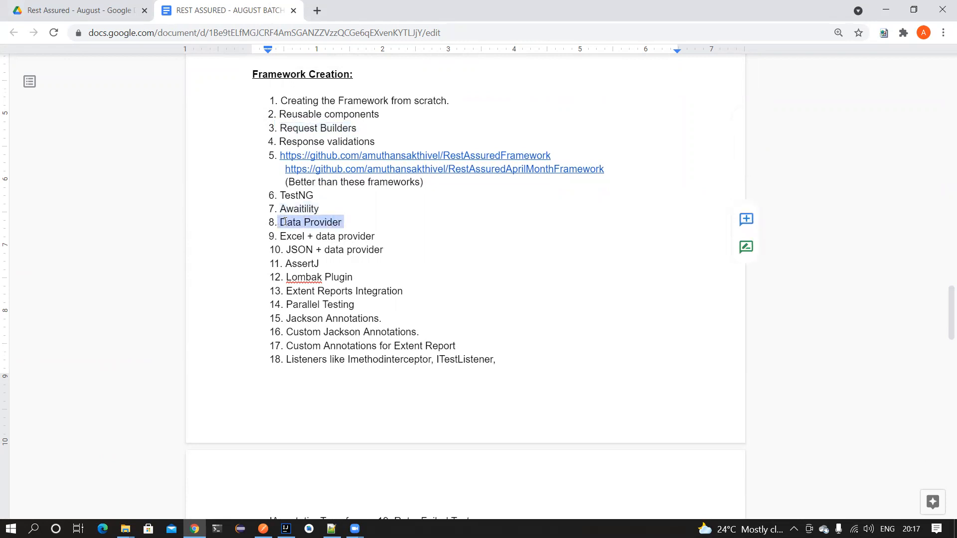
pyautogui.scroll(-3)
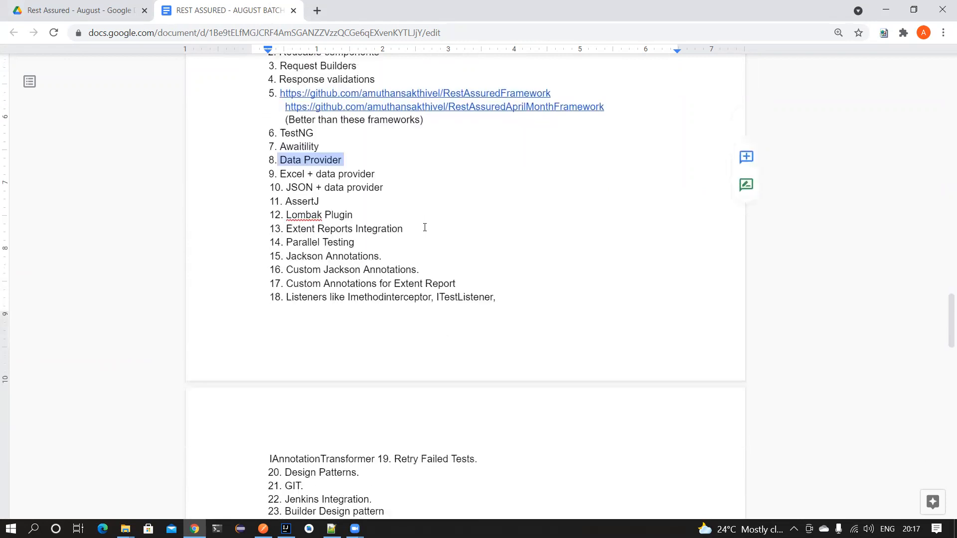
pyautogui.scroll(-3)
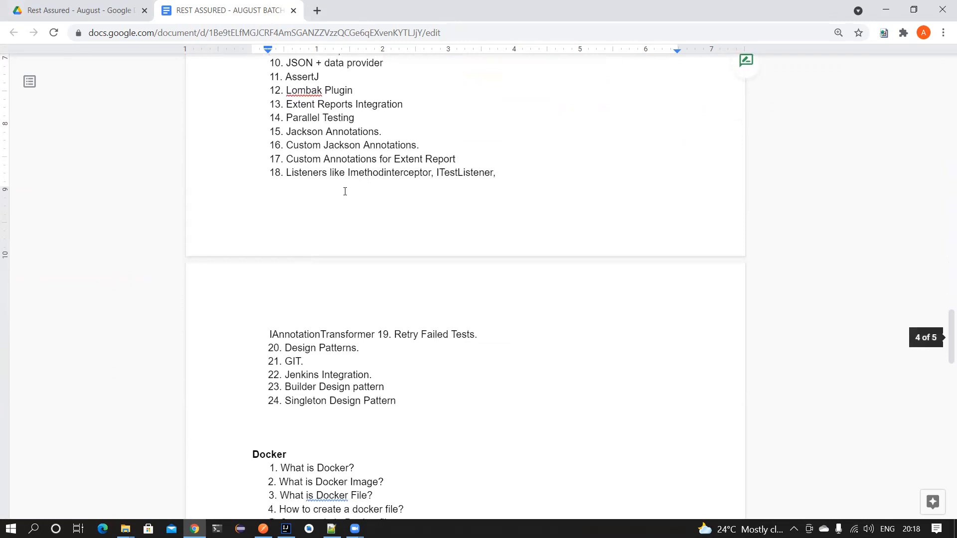
pyautogui.scroll(-3)
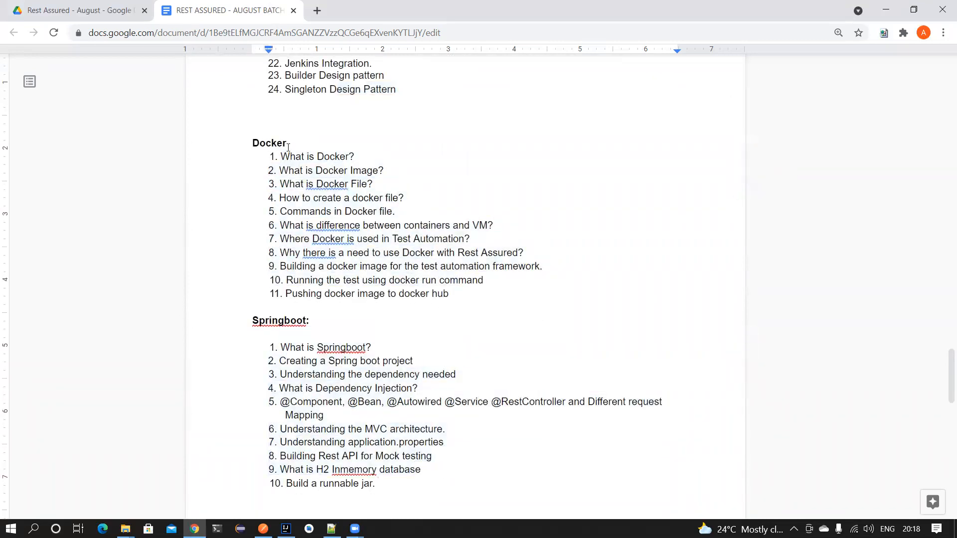
# - Highlight the Docker topics and move down past Springboot to the Zoom and clarifications notes
pyautogui.click(311, 321)
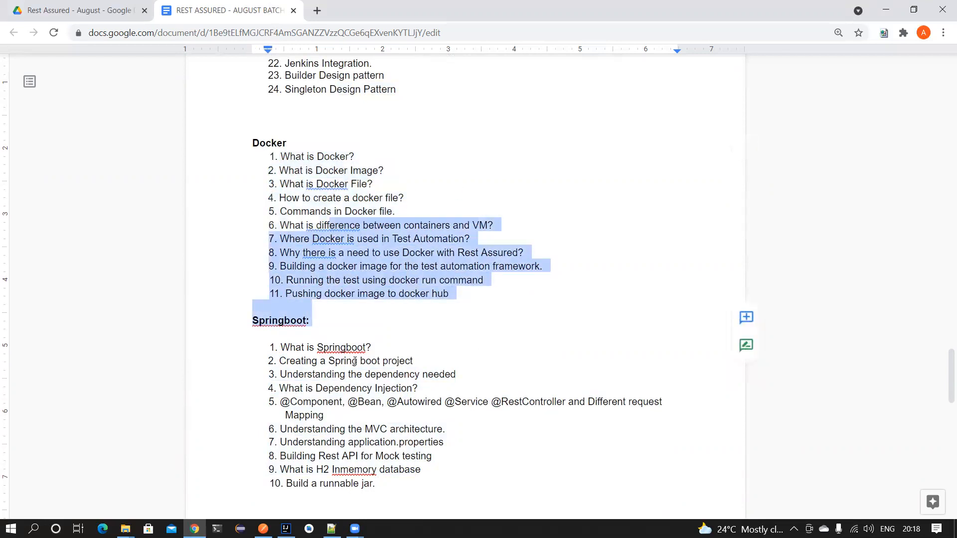
pyautogui.scroll(-3)
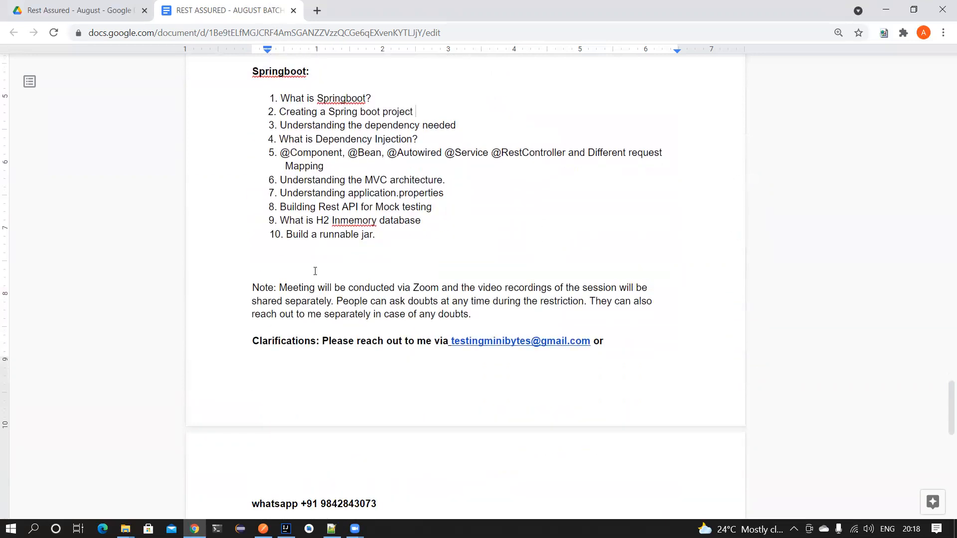
pyautogui.moveTo(397, 269)
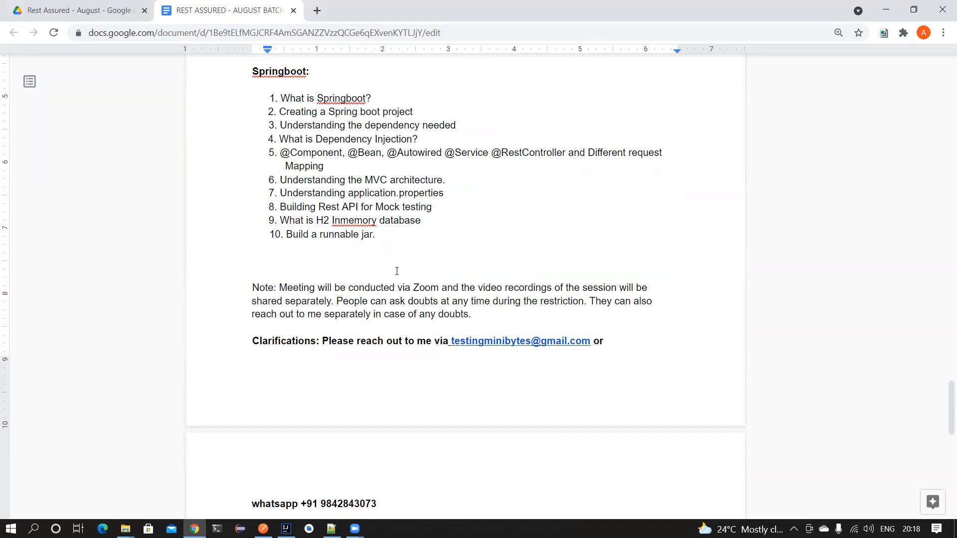
pyautogui.click(415, 111)
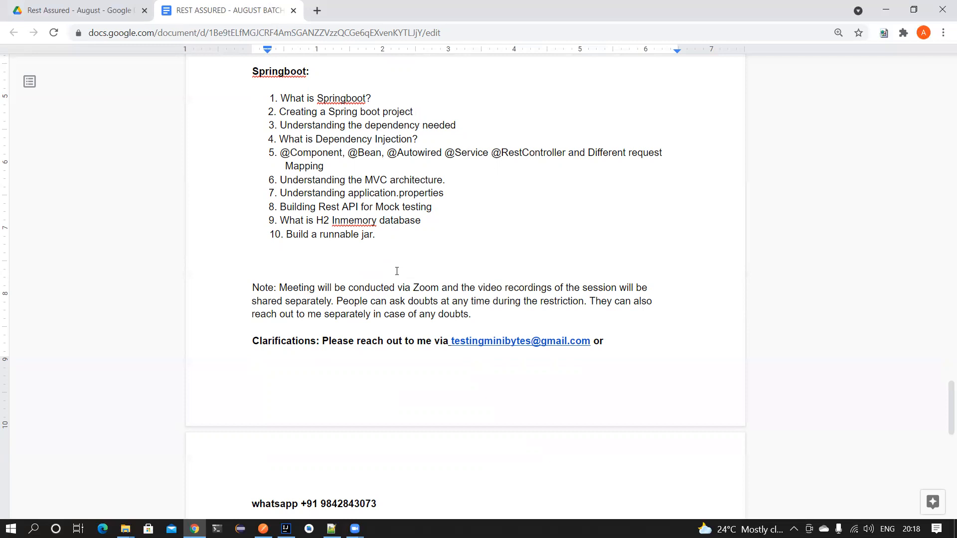
# - Scroll to the last page showing the WhatsApp contact number line
pyautogui.scroll(-3)
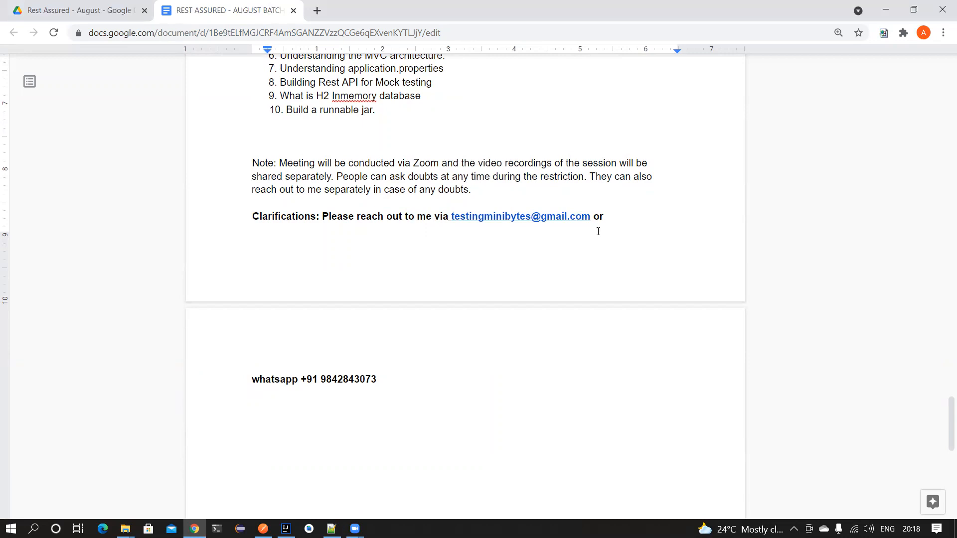
pyautogui.moveTo(366, 360)
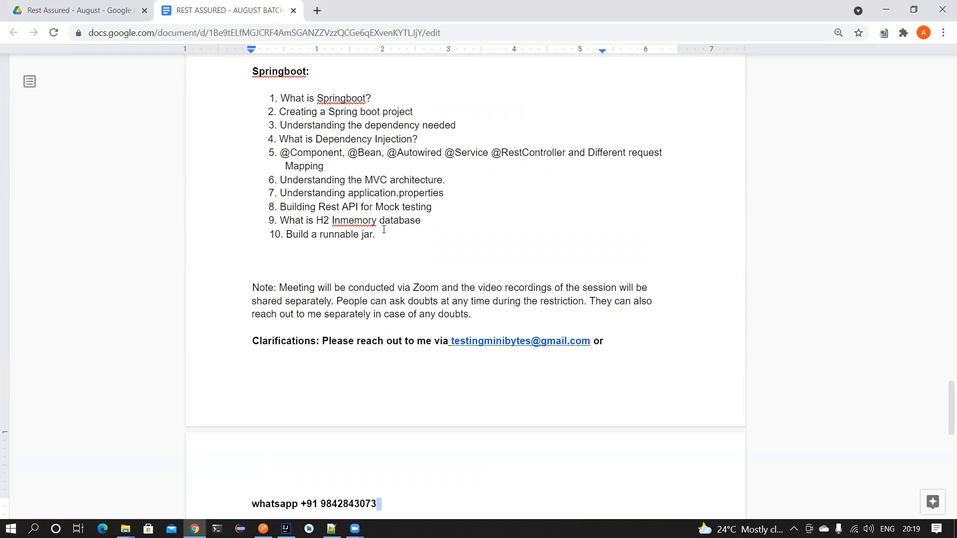
pyautogui.scroll(-3)
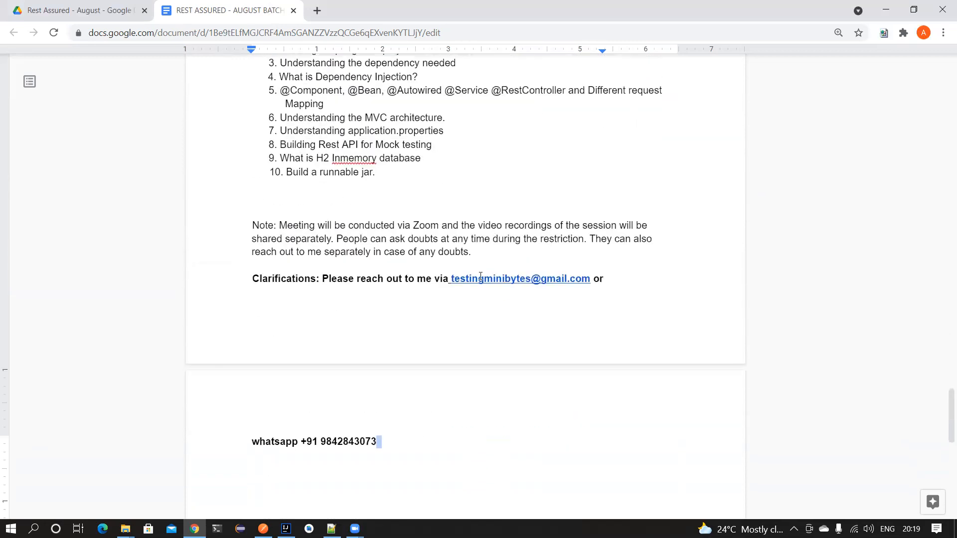
pyautogui.press('enter')
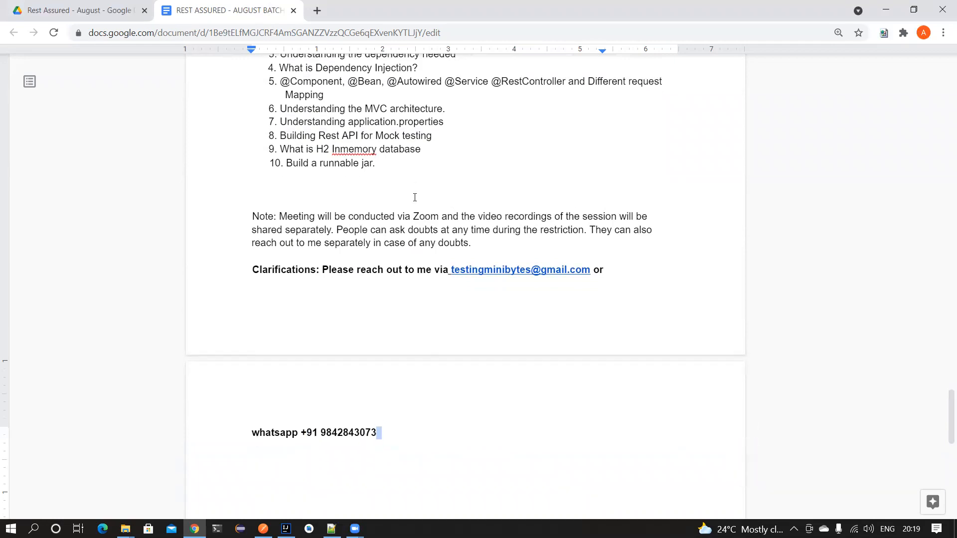
pyautogui.scroll(-3)
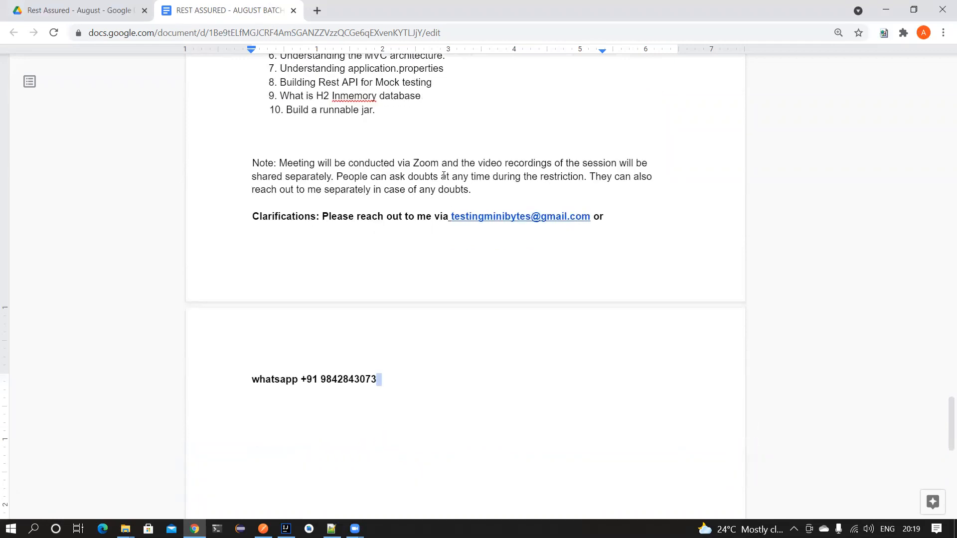